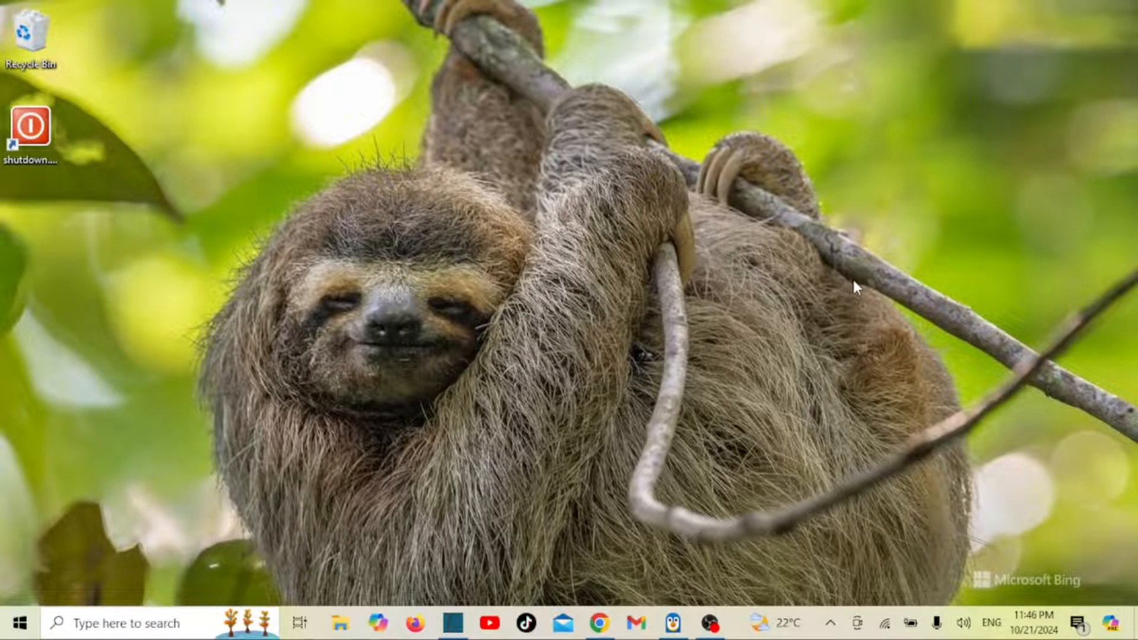
{"action": "mouse_move", "coordinate": [854, 332]}
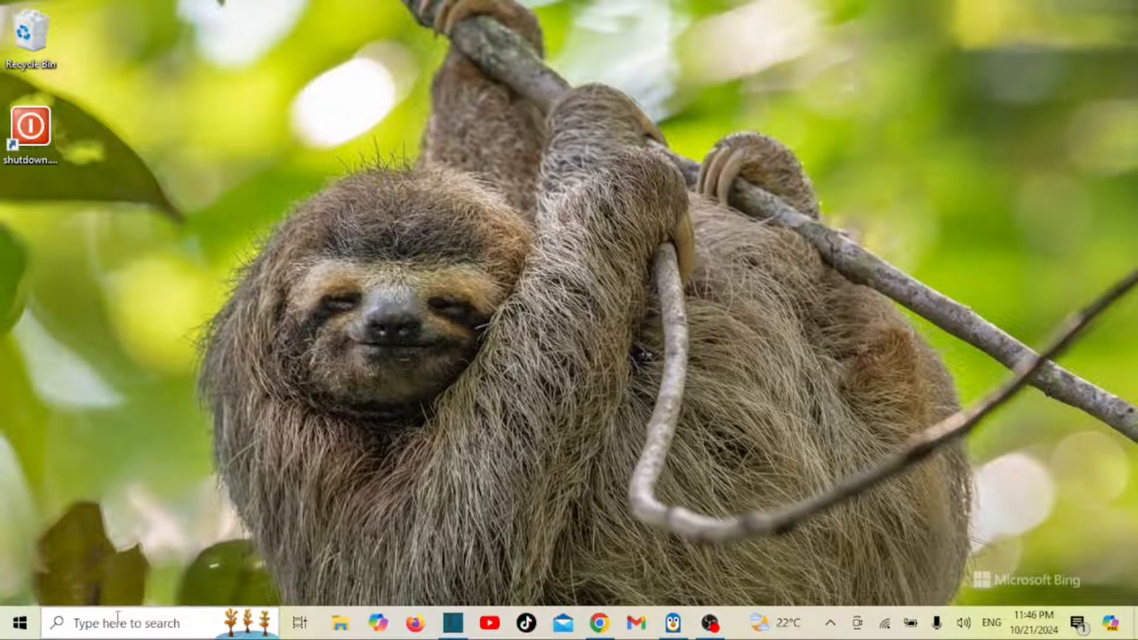
- Launch Windows PowerShell from the taskbar search by searching 'po'
{"action": "type", "text": "po"}
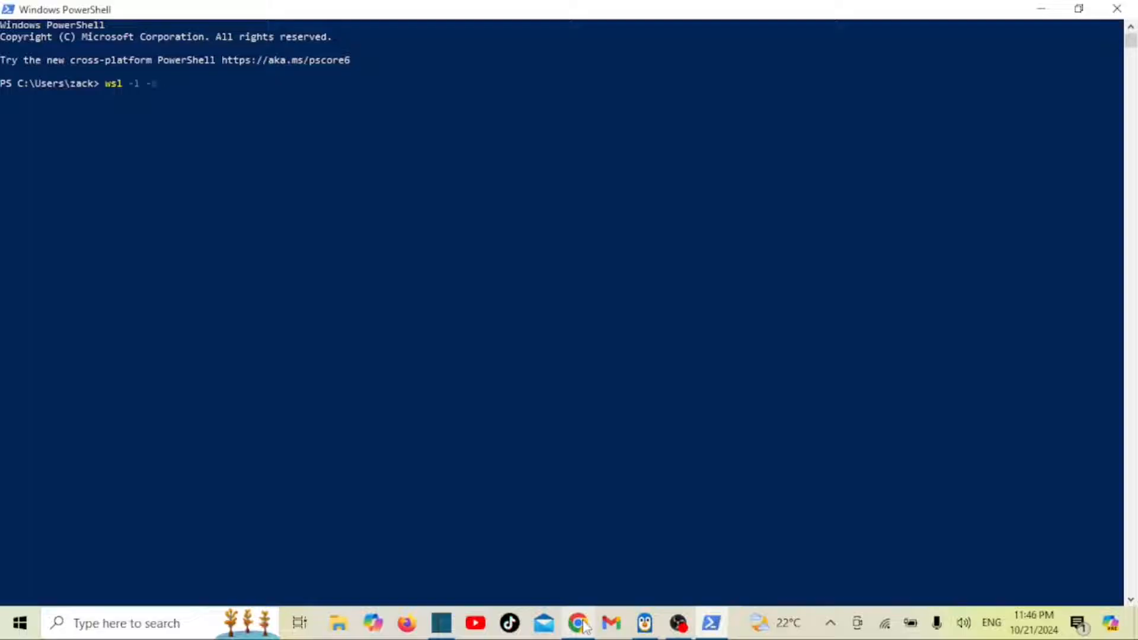
- Run 'wsl -l -v' showing Ubuntu-22.04 running, run 'wsl --shutdown', then re-list to see it Stopped
{"action": "type", "text": "v"}
{"action": "type", "text": "wsl"}
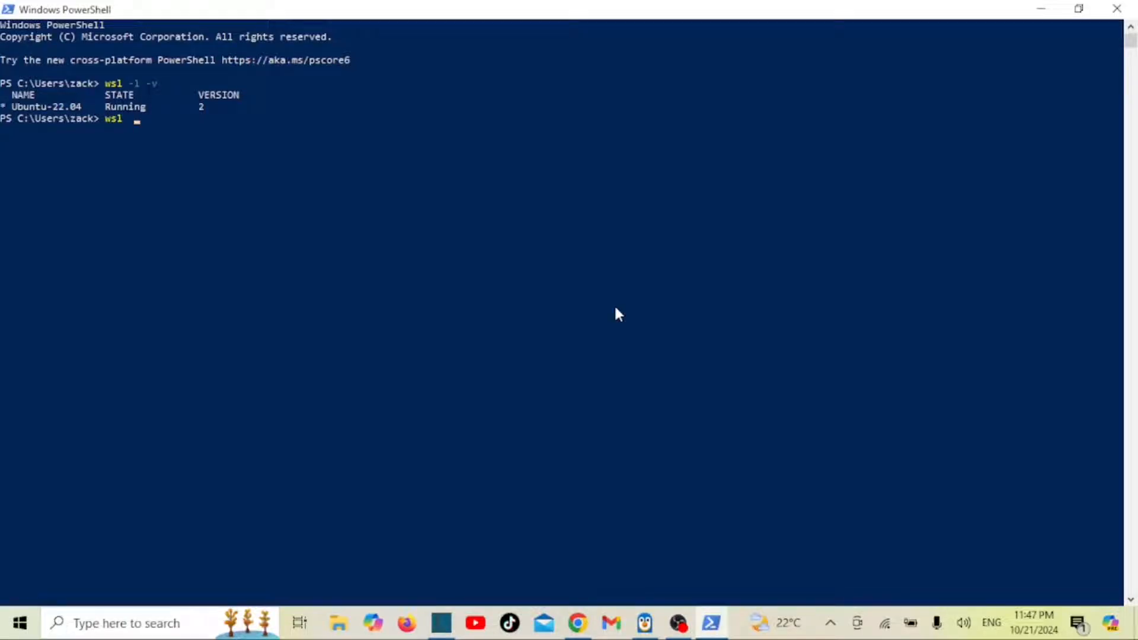
{"action": "type", "text": "--shut"}
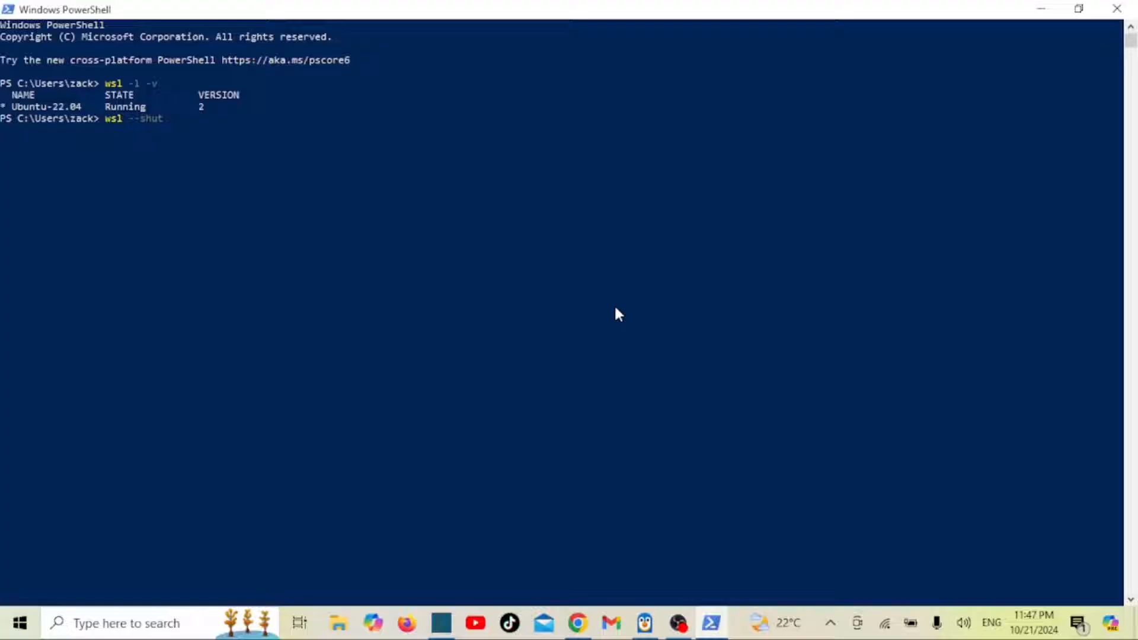
{"action": "type", "text": "down"}
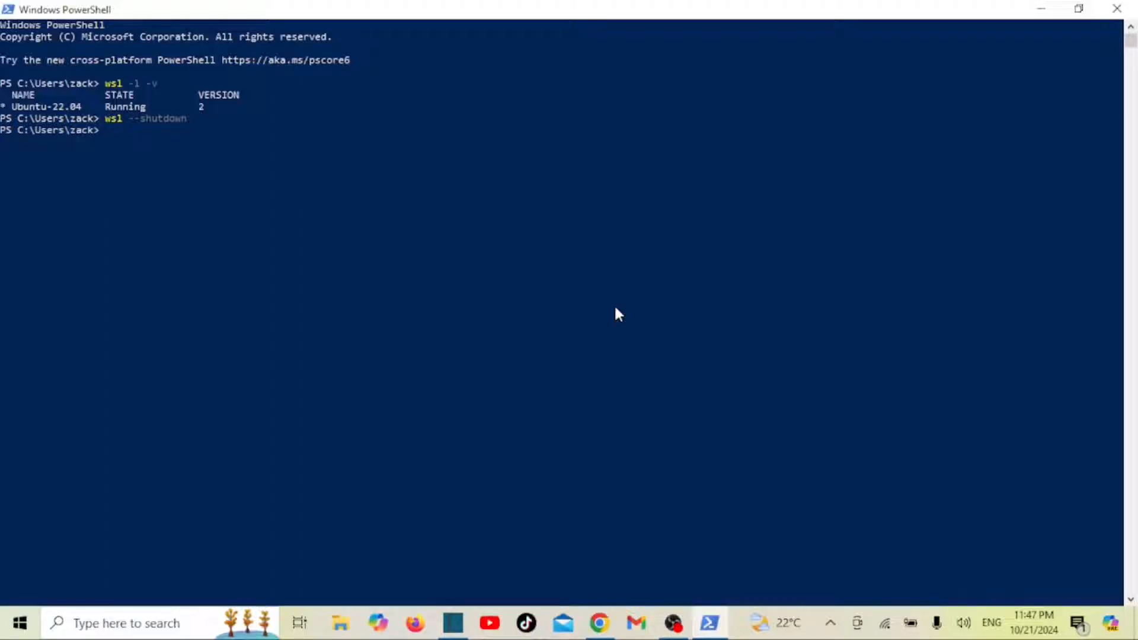
{"action": "type", "text": "wsl -l -v"}
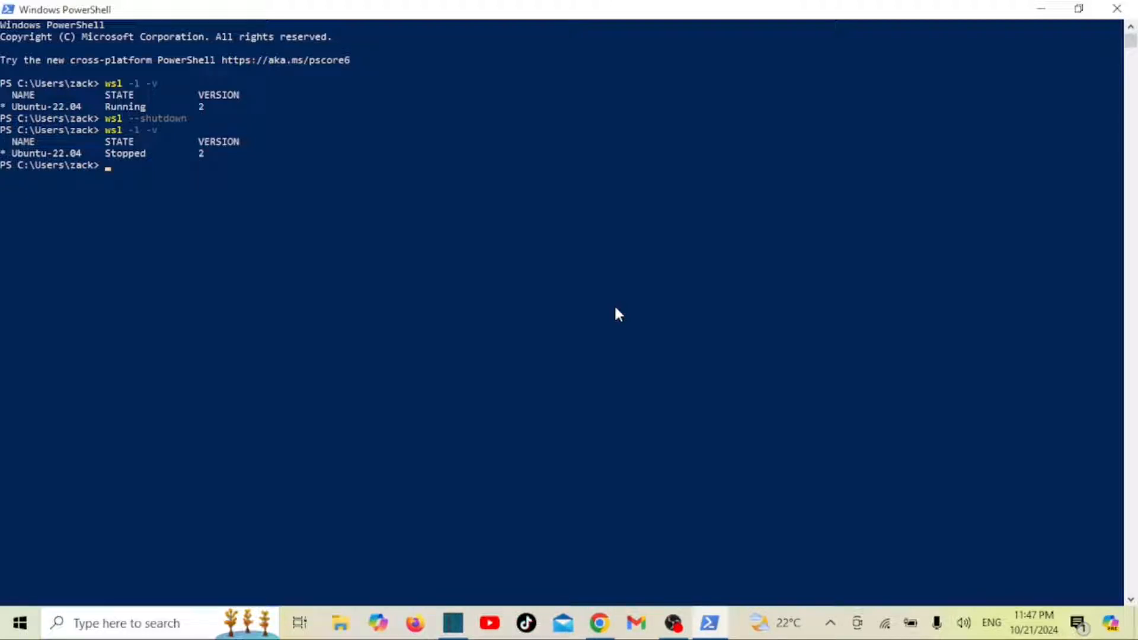
- Run 'wsl --unregister Ubuntu-22.04', then 'wsl -l -v' confirming no distributions remain
{"action": "type", "text": "wsl"}
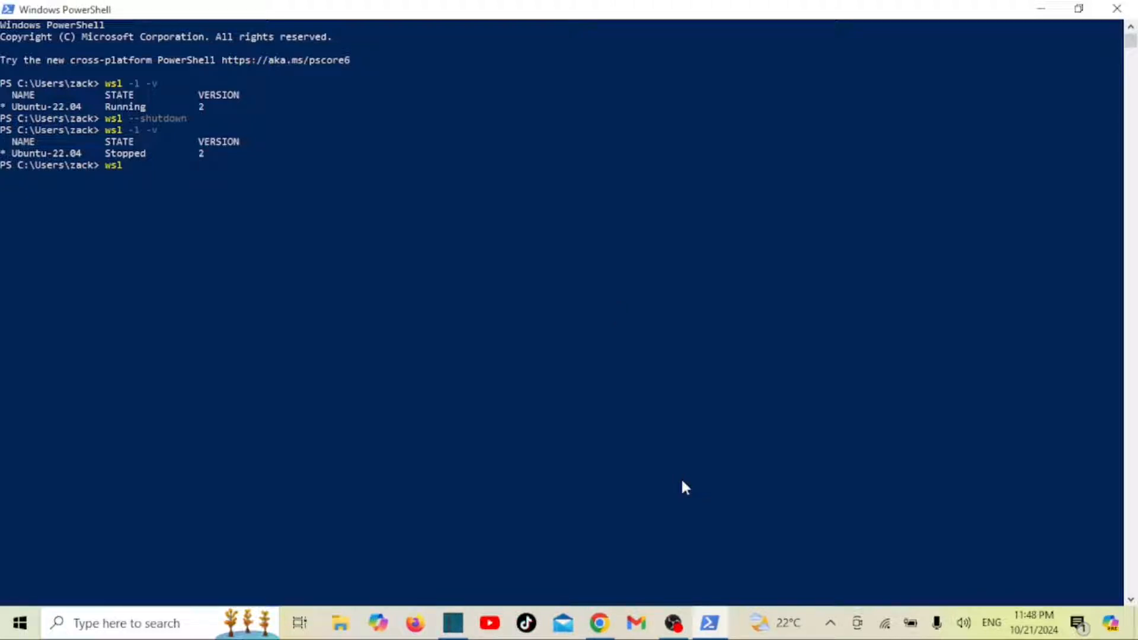
{"action": "type", "text": "unre"}
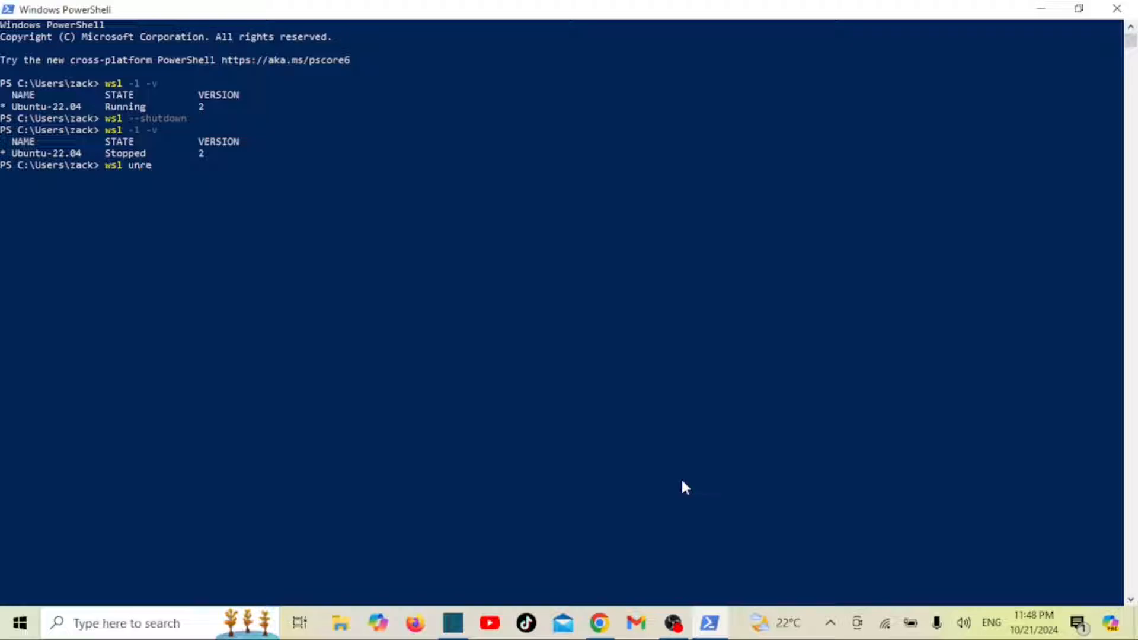
{"action": "type", "text": "g"}
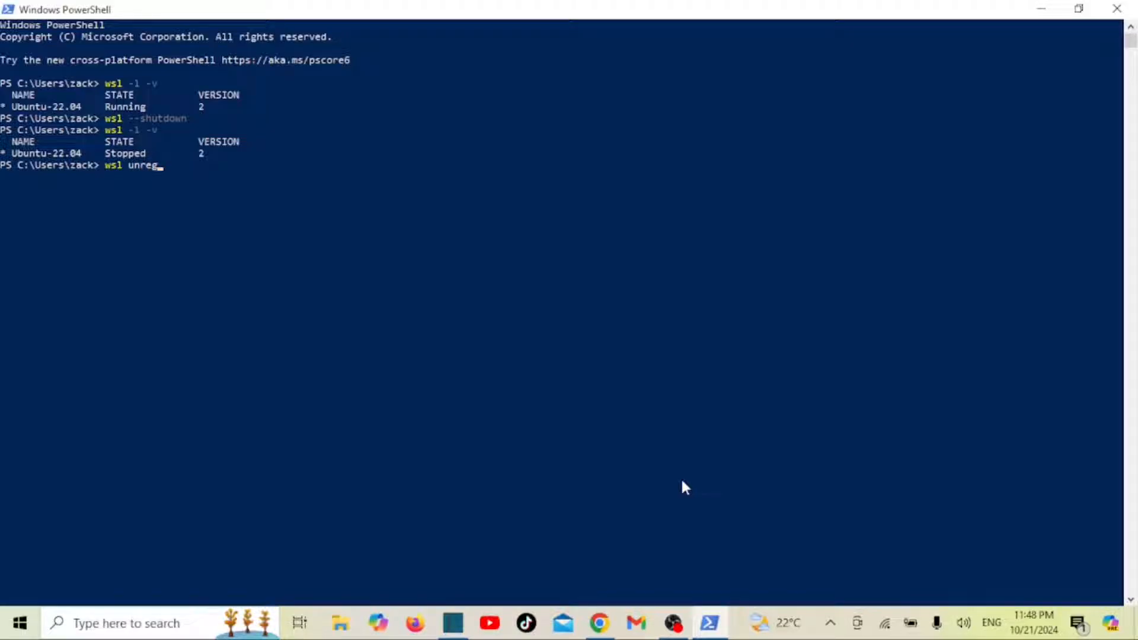
{"action": "type", "text": "ister"}
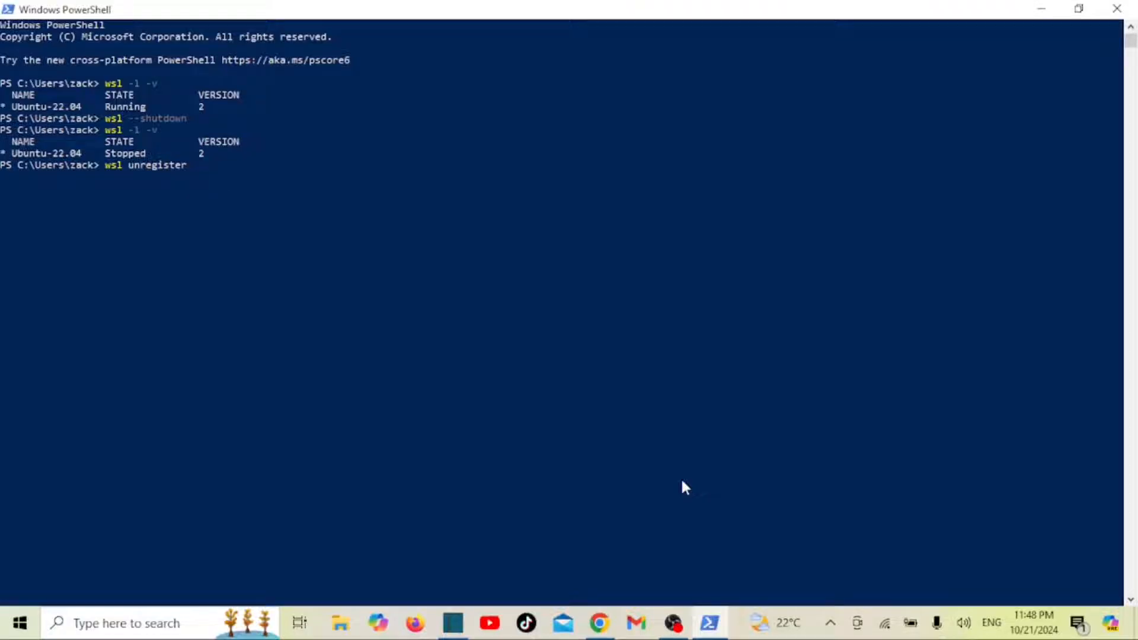
{"action": "type", "text": "Ubuntu-"}
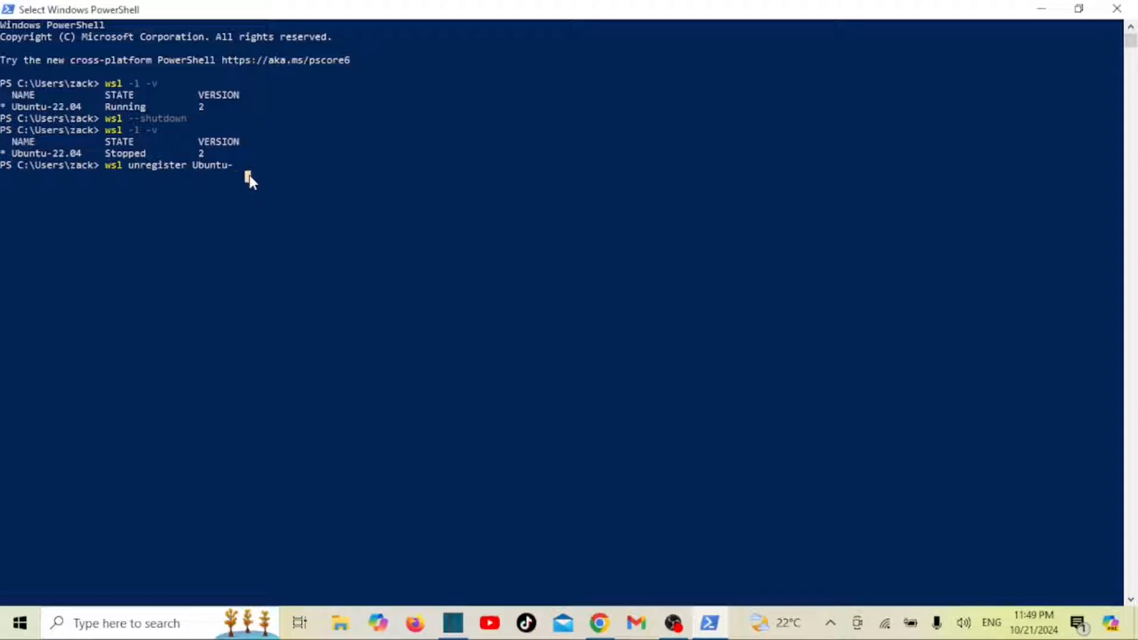
{"action": "type", "text": "22.04"}
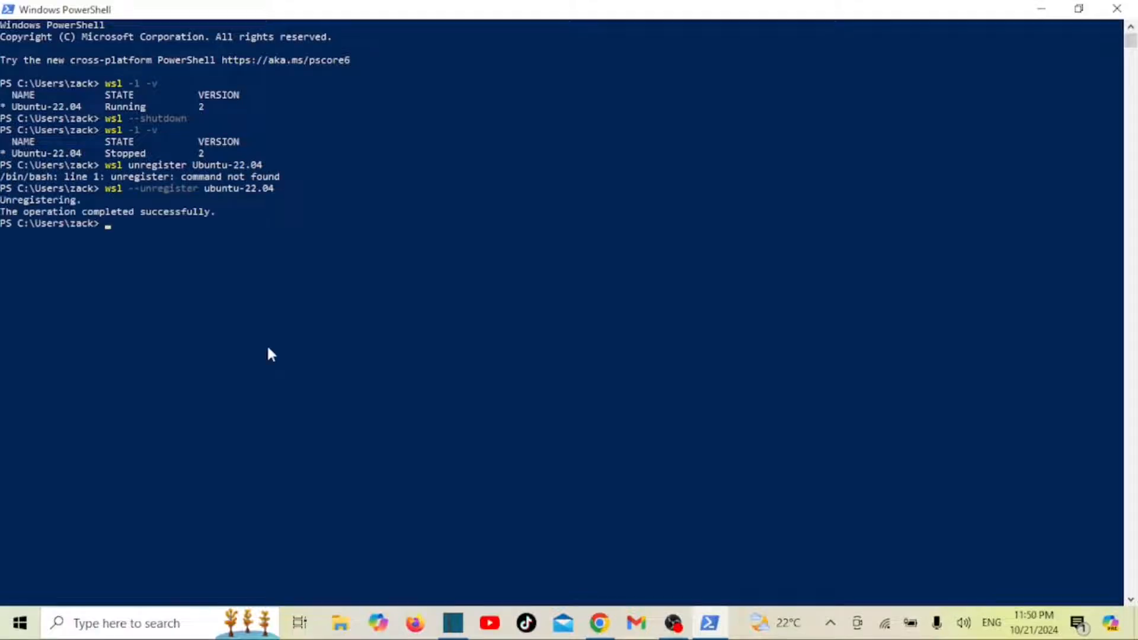
{"action": "mouse_move", "coordinate": [530, 257]}
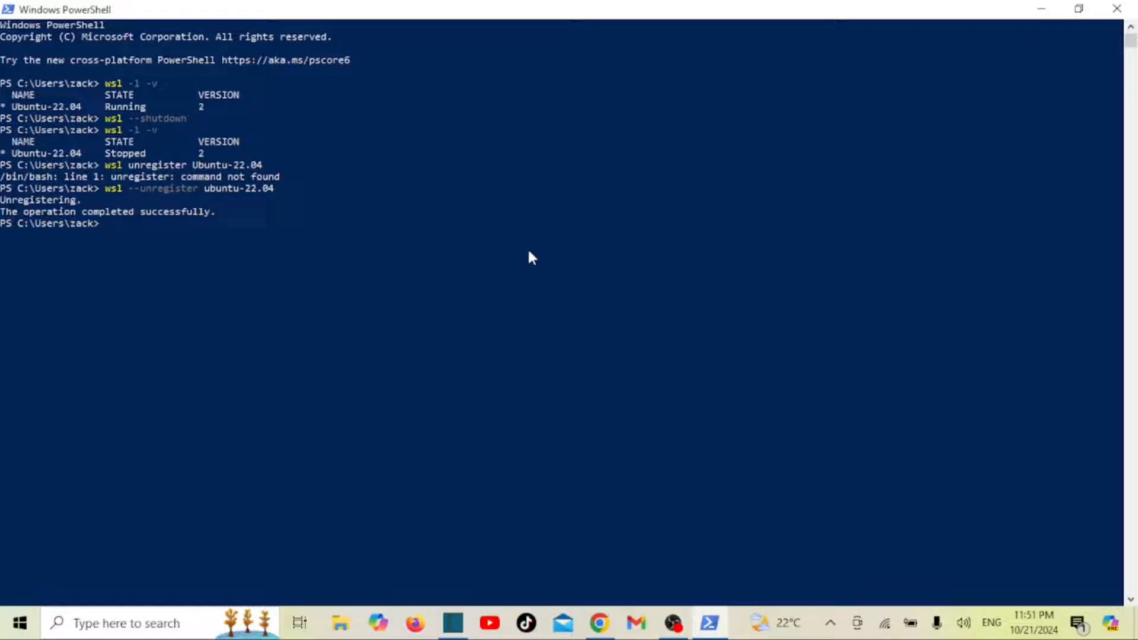
{"action": "type", "text": "wsl -l -v"}
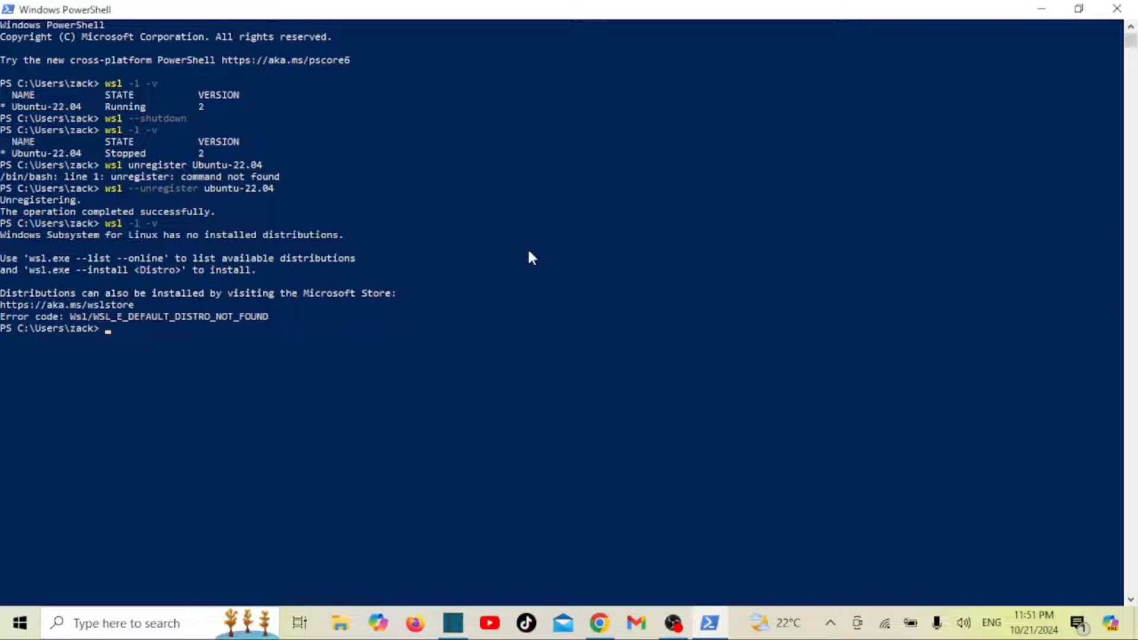
{"action": "mouse_move", "coordinate": [341, 239]}
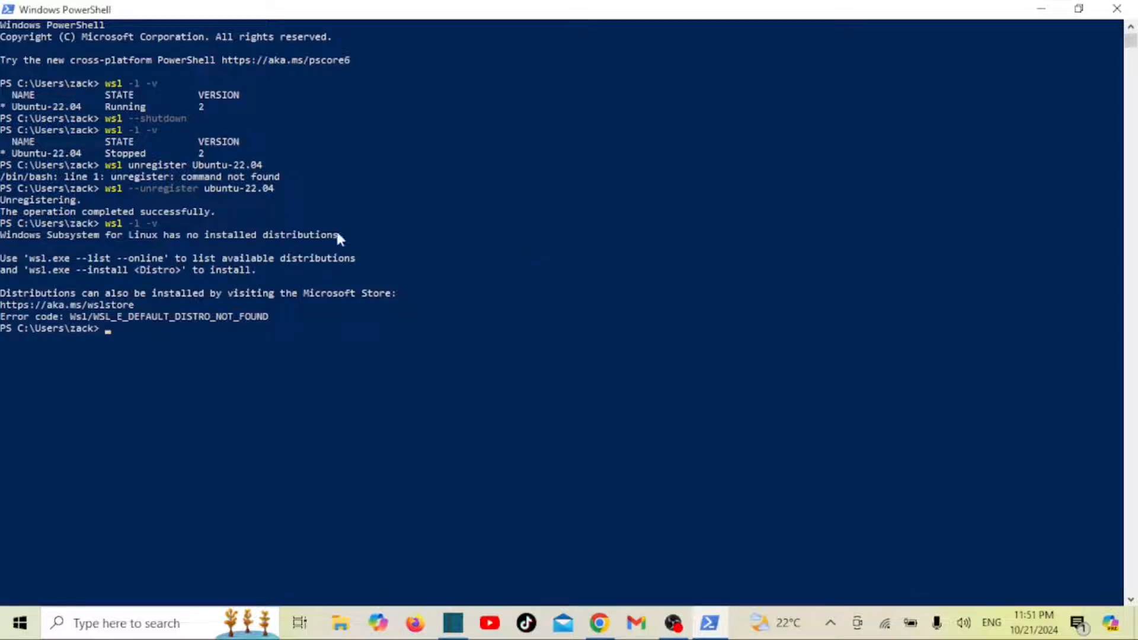
{"action": "mouse_move", "coordinate": [160, 296]}
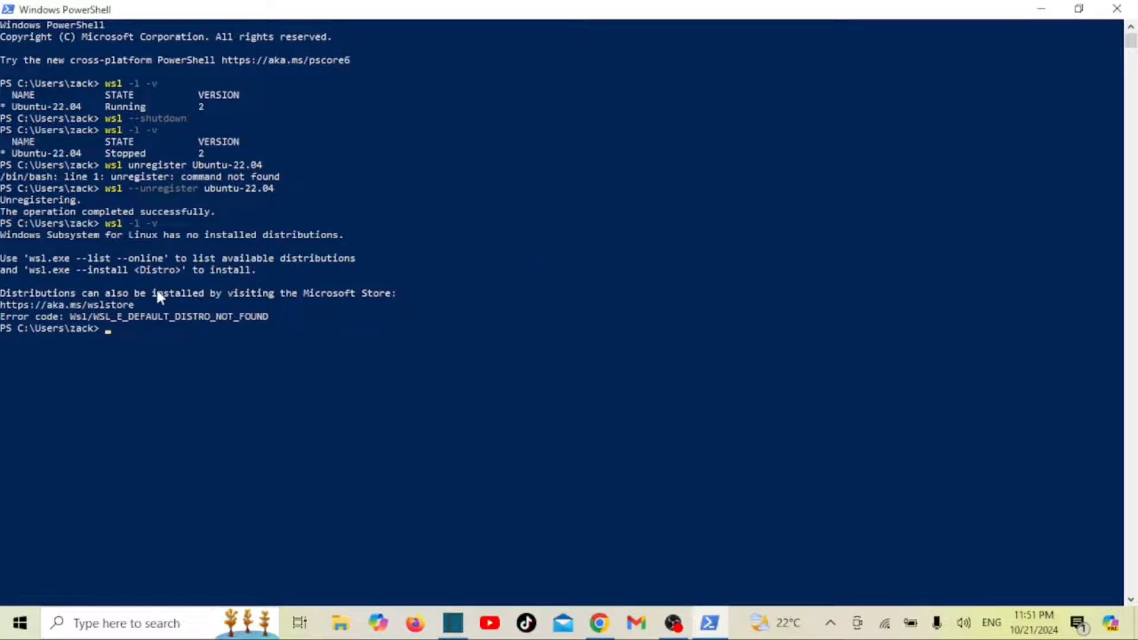
- In File Explorer, navigate from This PC into C:\Users and the signed-in user's home folder
{"action": "left_click", "coordinate": [339, 622]}
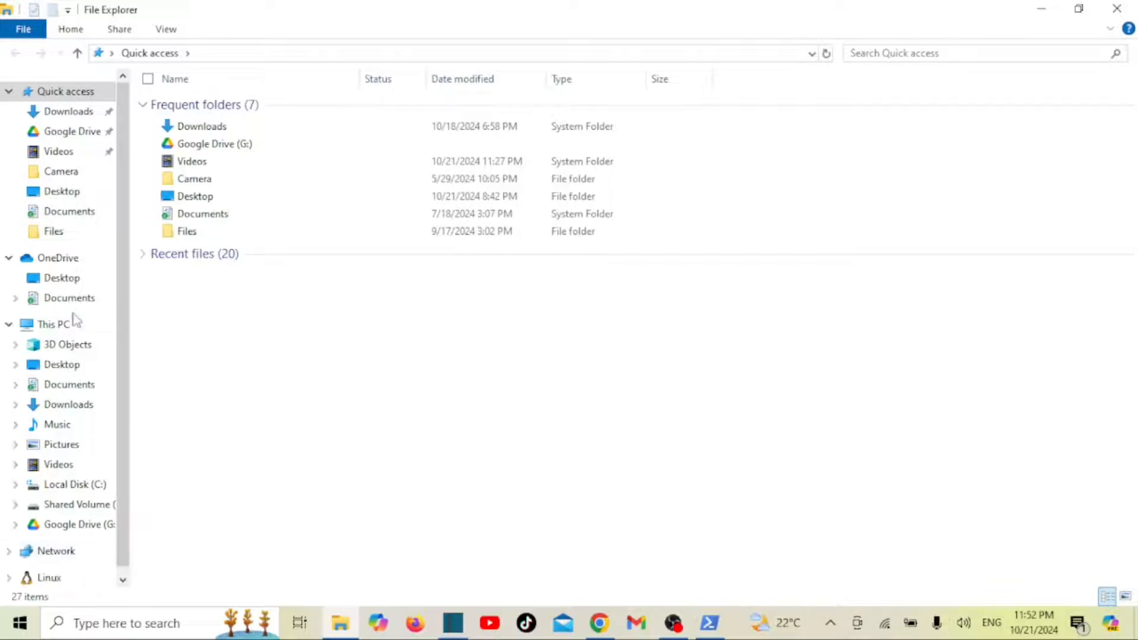
{"action": "left_click", "coordinate": [53, 324]}
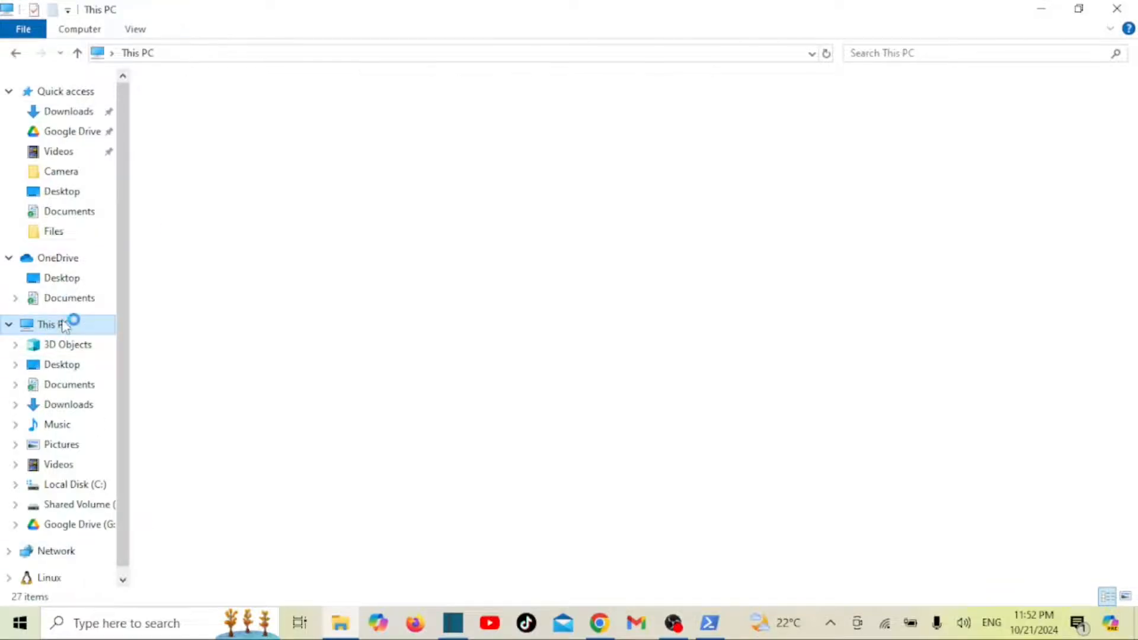
{"action": "left_click", "coordinate": [54, 323]}
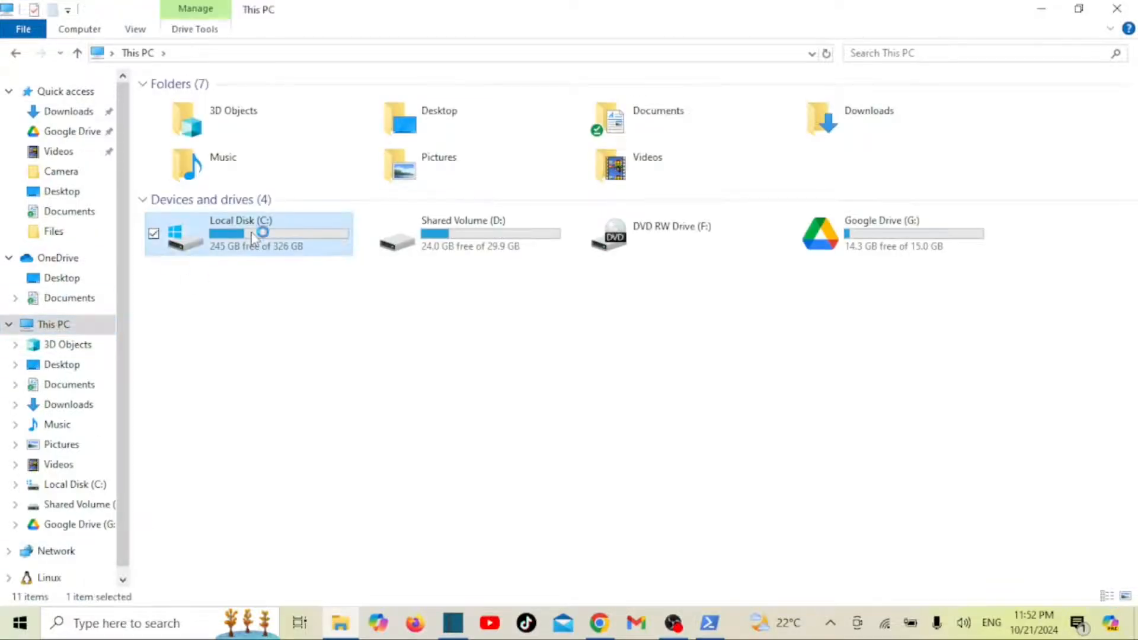
{"action": "double_click", "coordinate": [240, 232]}
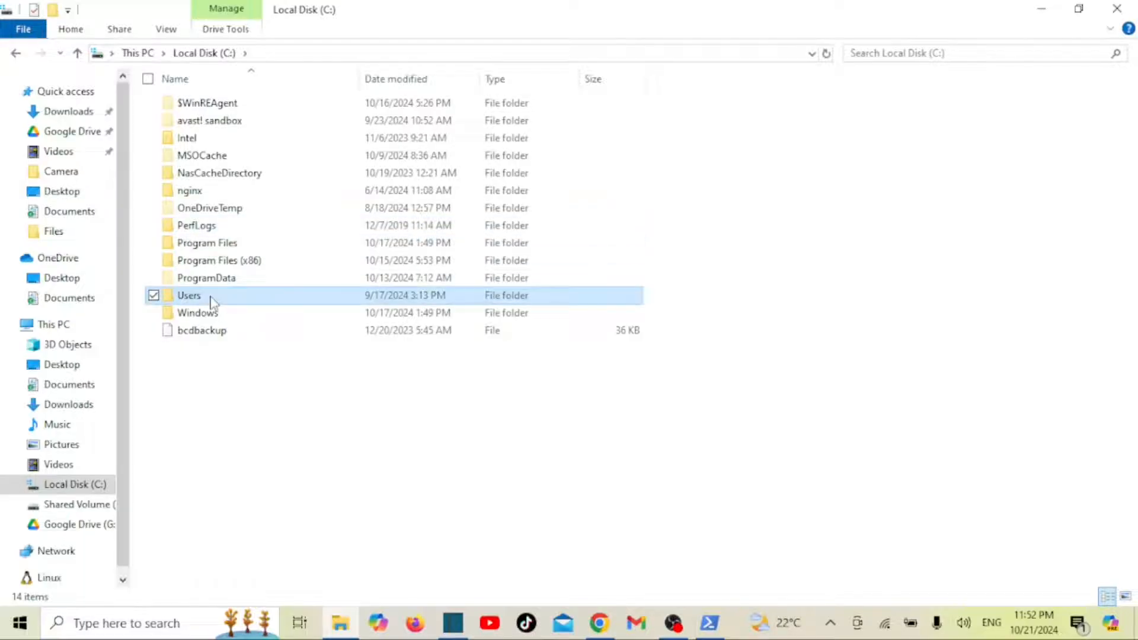
{"action": "double_click", "coordinate": [188, 295]}
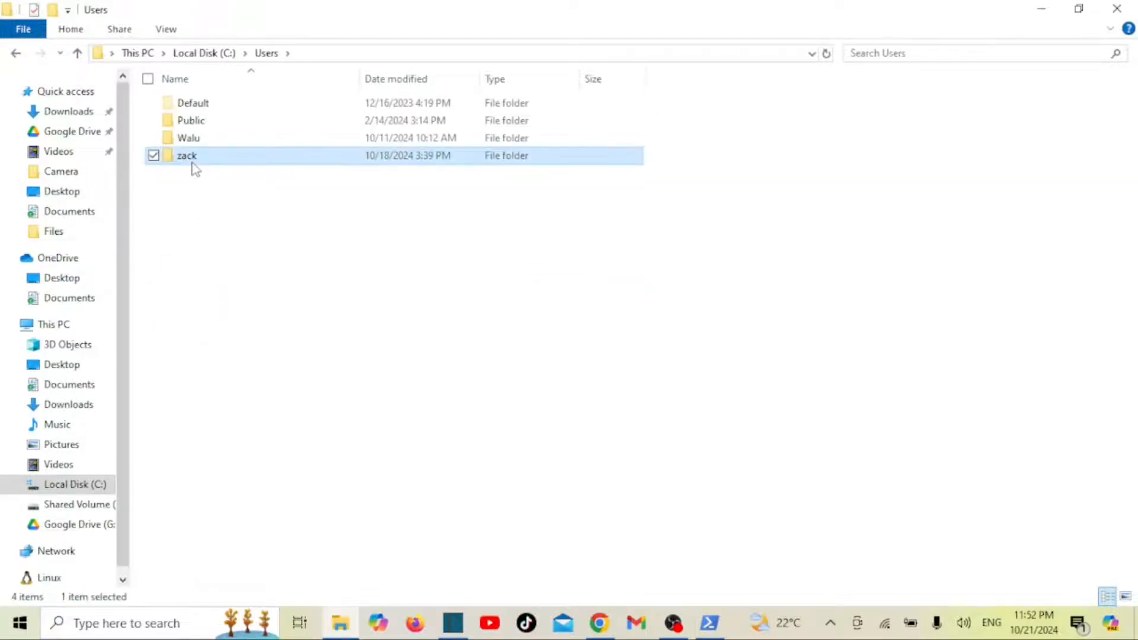
{"action": "double_click", "coordinate": [186, 155]}
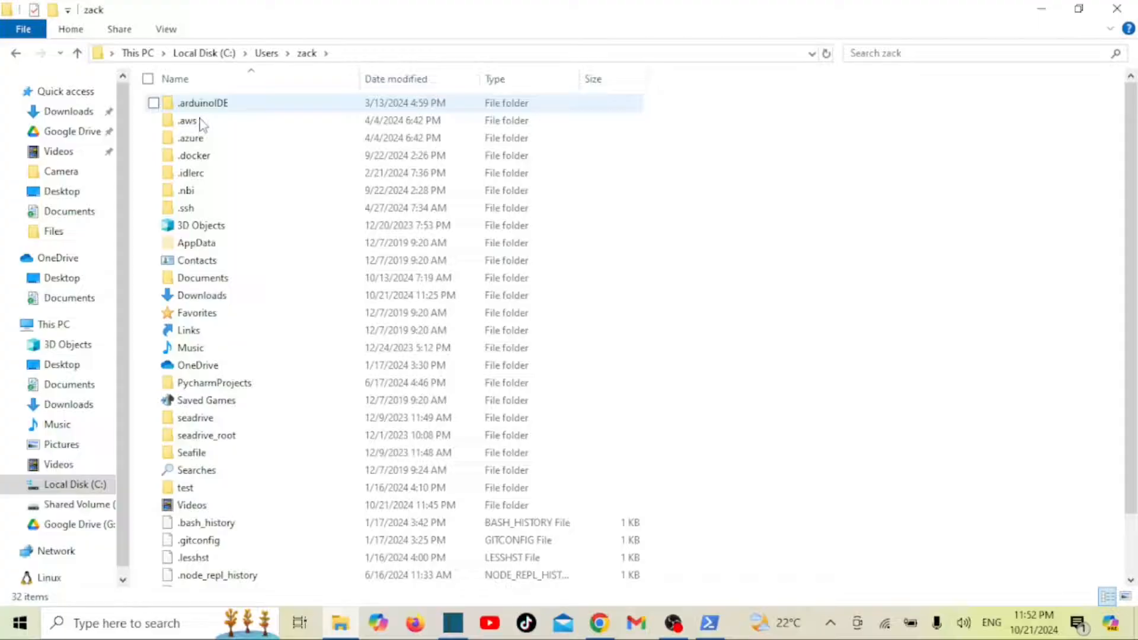
- Continue into AppData\Local\Packages where the Canonical Ubuntu 22.04 folder is listed
{"action": "double_click", "coordinate": [196, 242]}
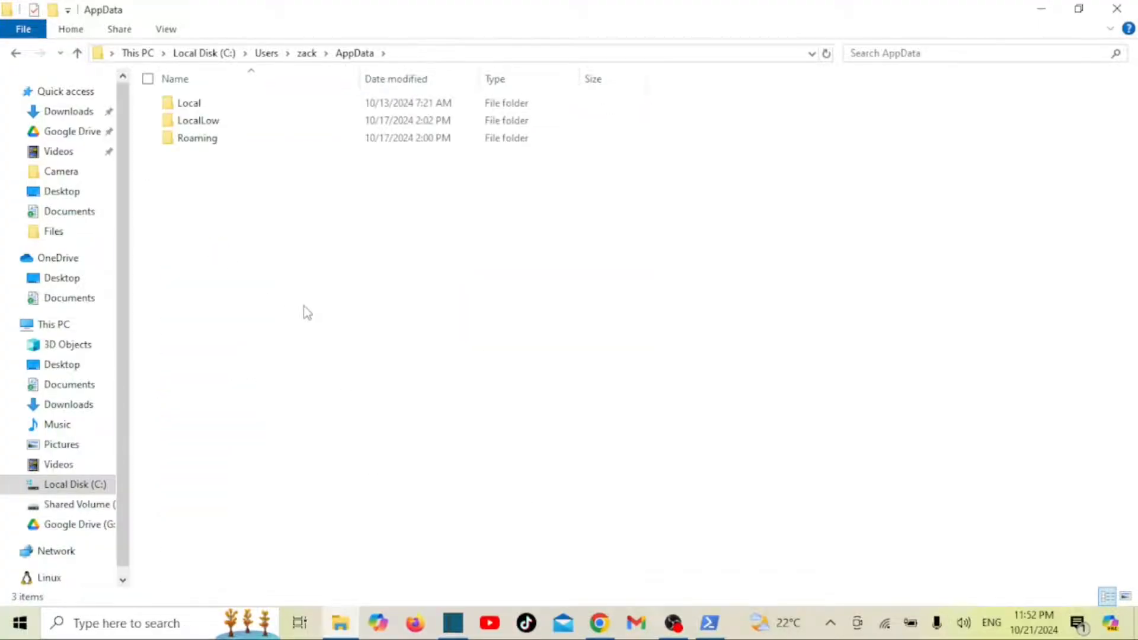
{"action": "double_click", "coordinate": [189, 102]}
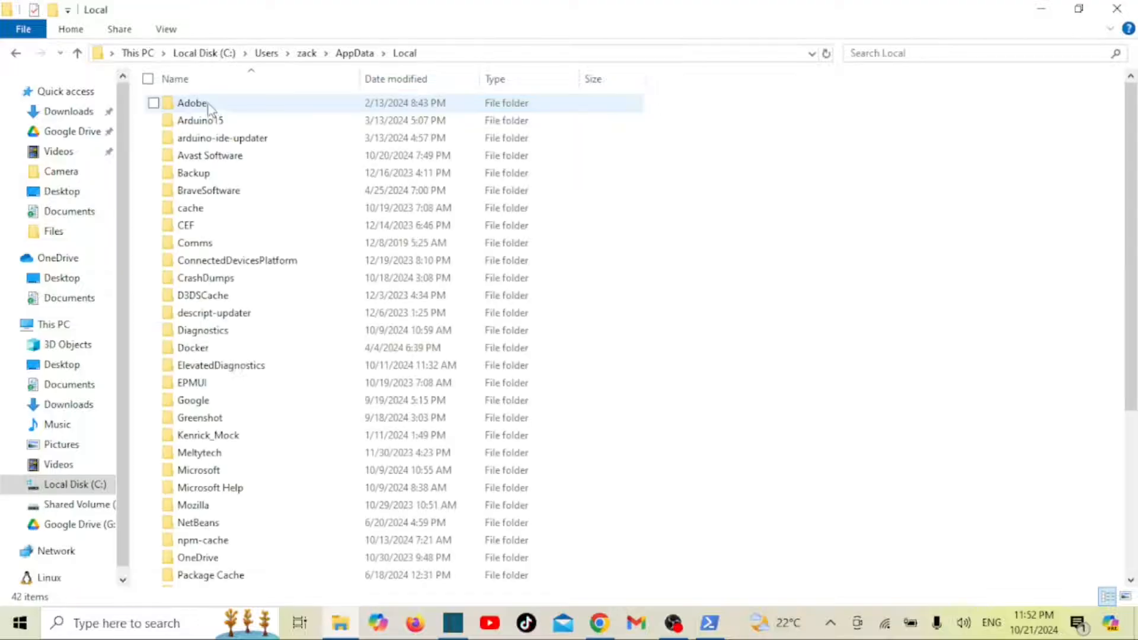
{"action": "left_click", "coordinate": [209, 189]}
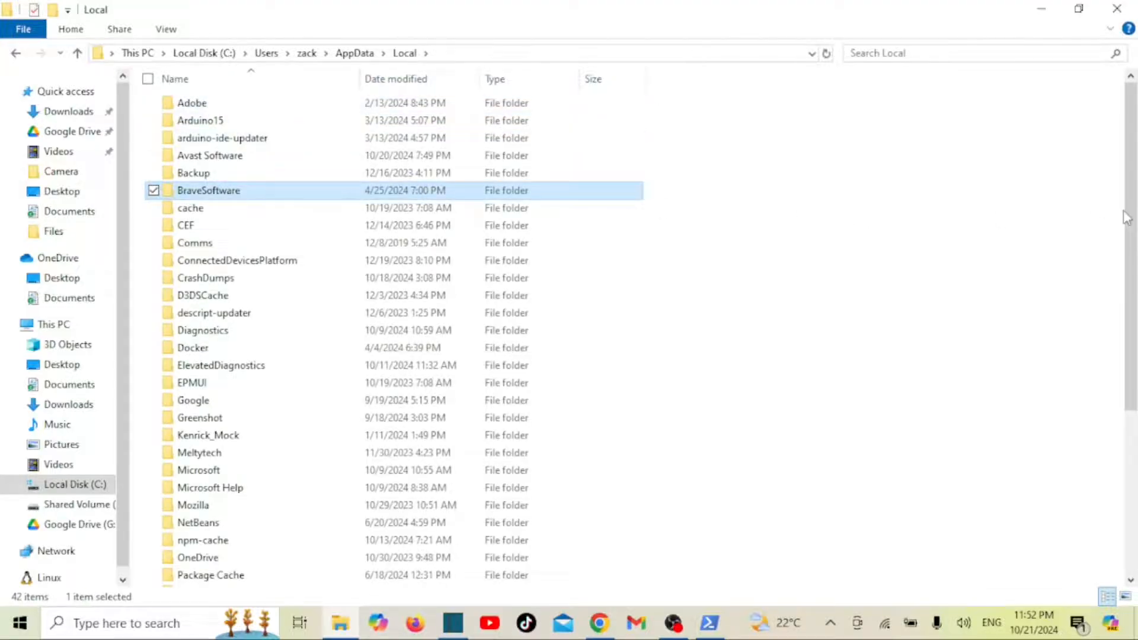
{"action": "scroll", "scroll_direction": "down", "scroll_amount": 3}
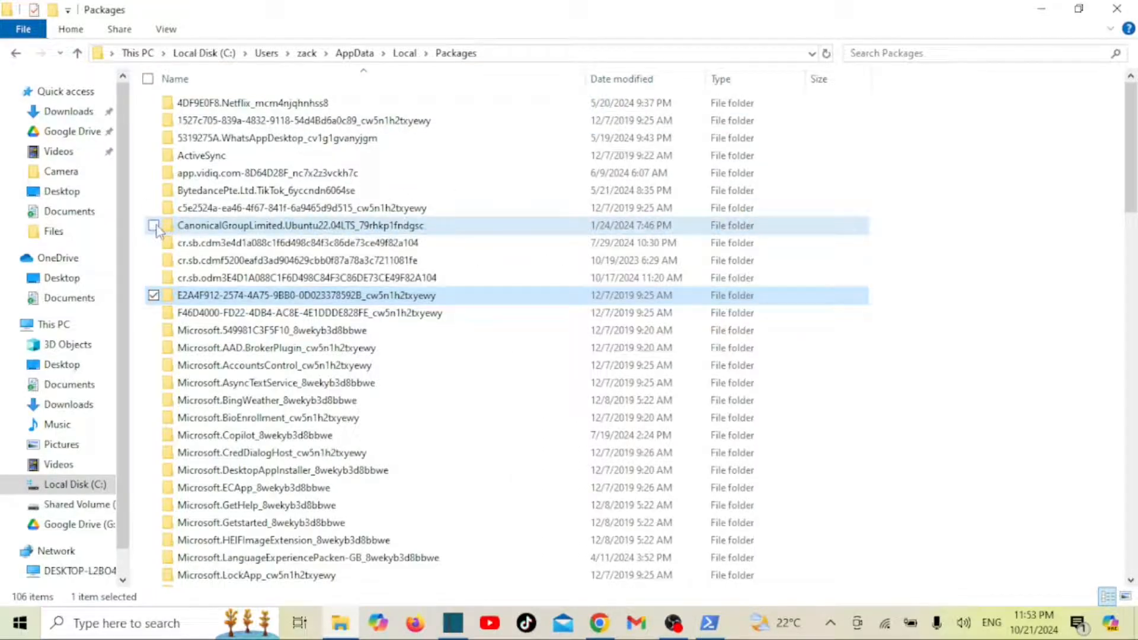
- Select only the CanonicalGroupLimited.Ubuntu22.04LTS folder and delete it, then return to PowerShell
{"action": "left_click", "coordinate": [153, 225]}
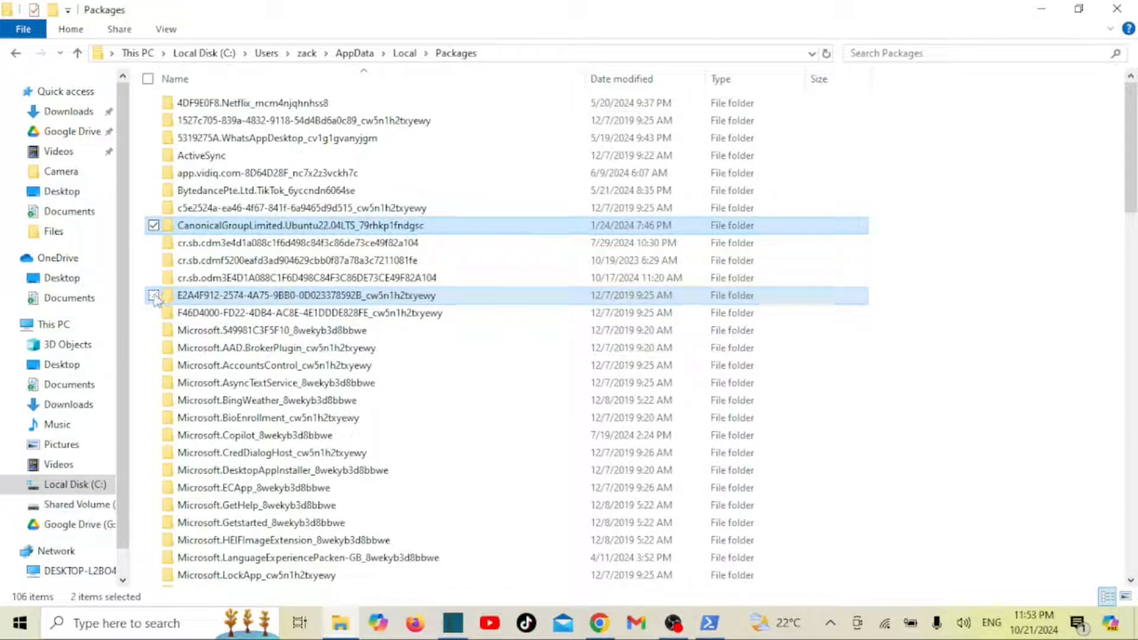
{"action": "left_click", "coordinate": [154, 295]}
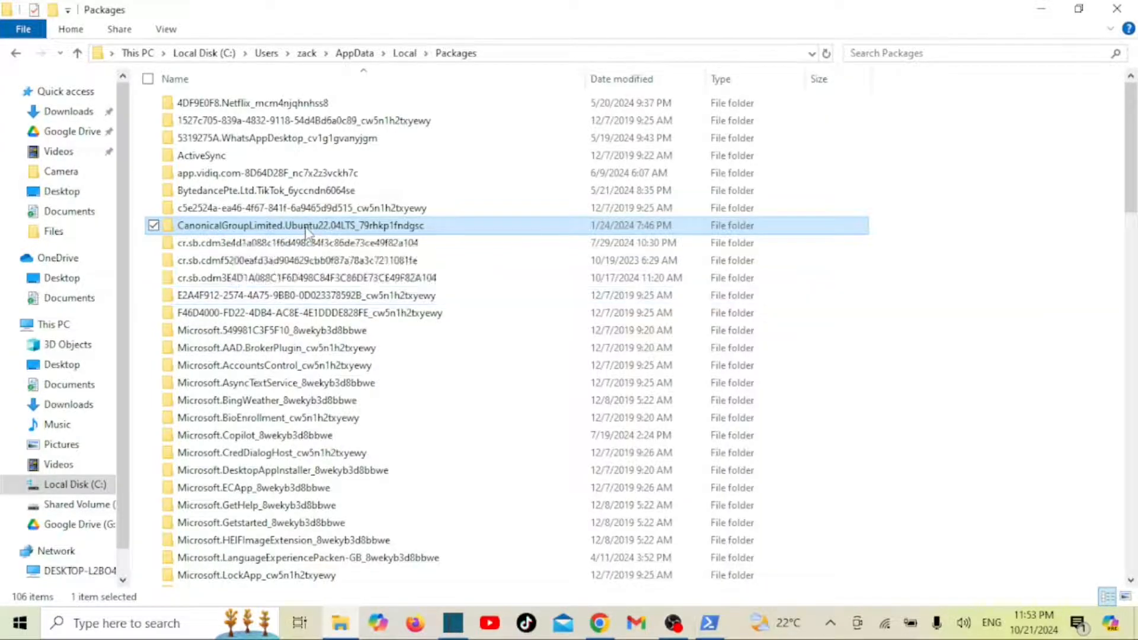
{"action": "right_click", "coordinate": [300, 226]}
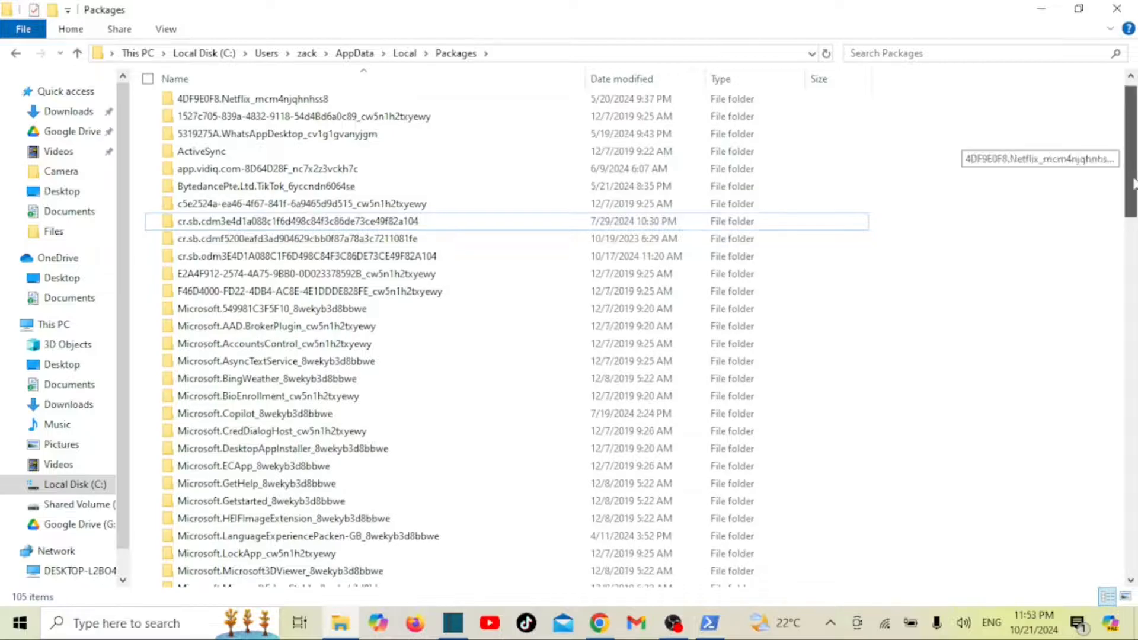
{"action": "scroll", "scroll_direction": "down", "scroll_amount": 3}
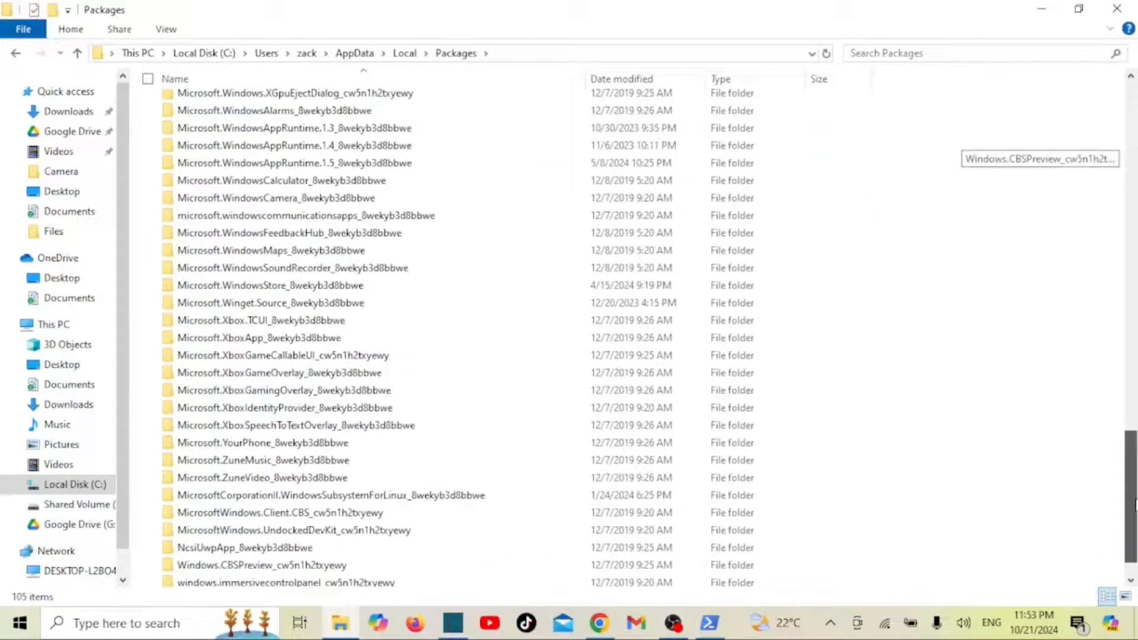
{"action": "left_click", "coordinate": [708, 623]}
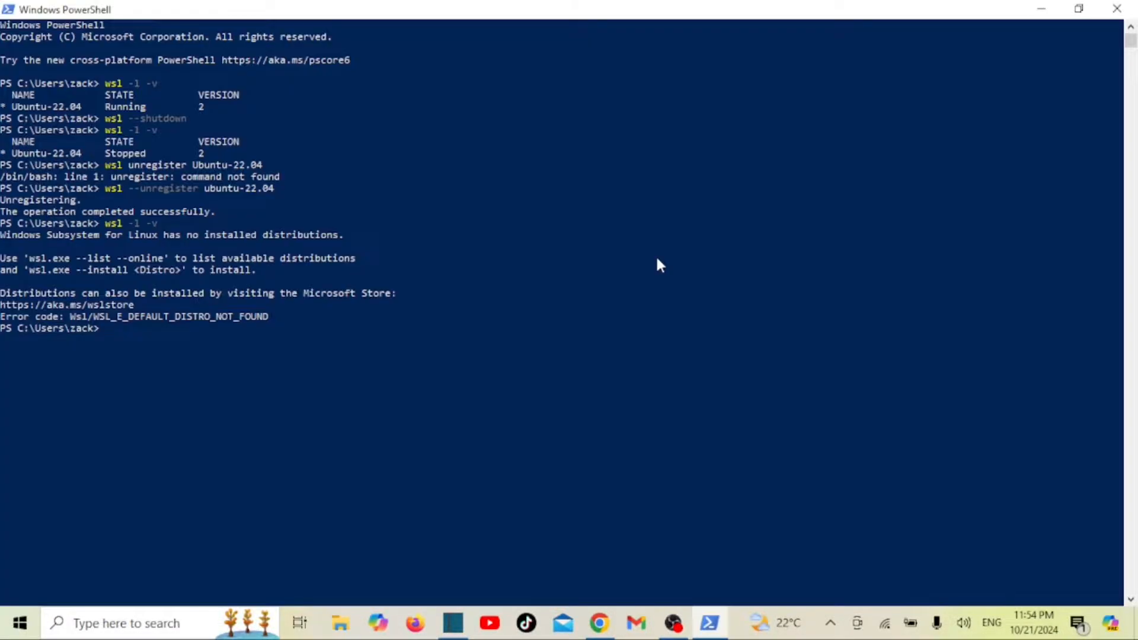
- Uncheck Windows Subsystem for Linux in Windows Features and confirm with OK
{"action": "left_click", "coordinate": [127, 622]}
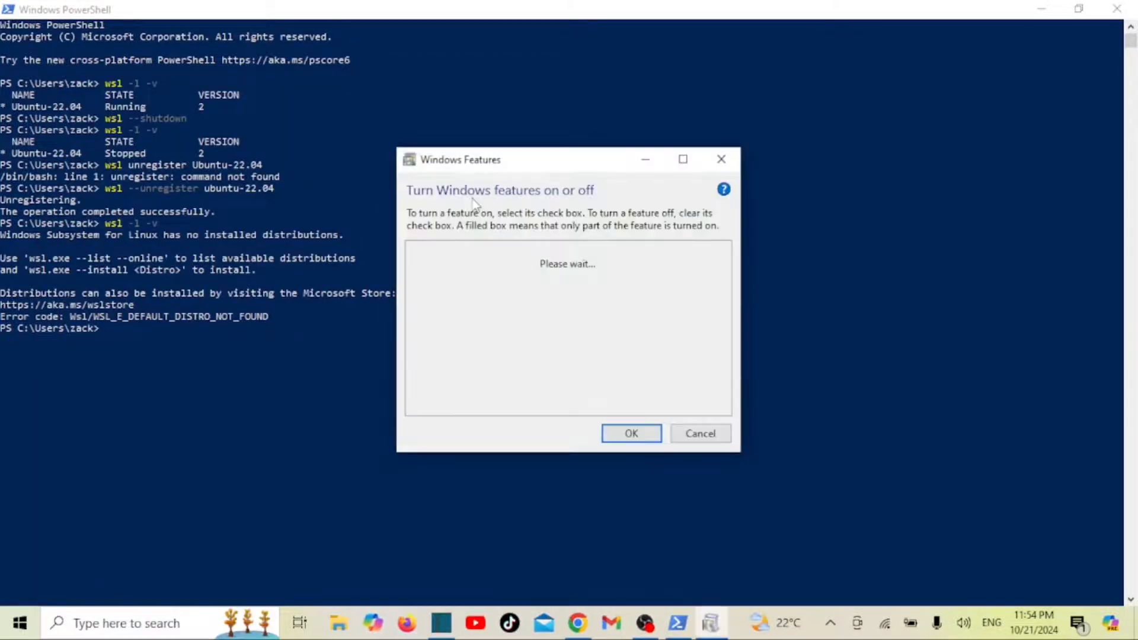
{"action": "mouse_move", "coordinate": [683, 158]}
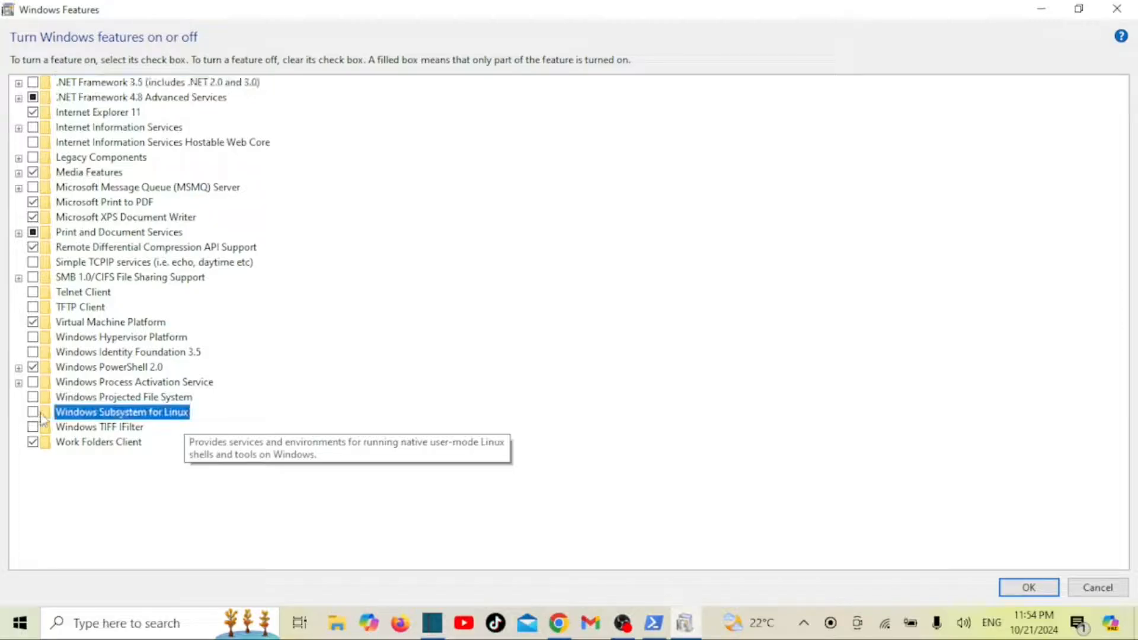
{"action": "mouse_move", "coordinate": [1016, 589]}
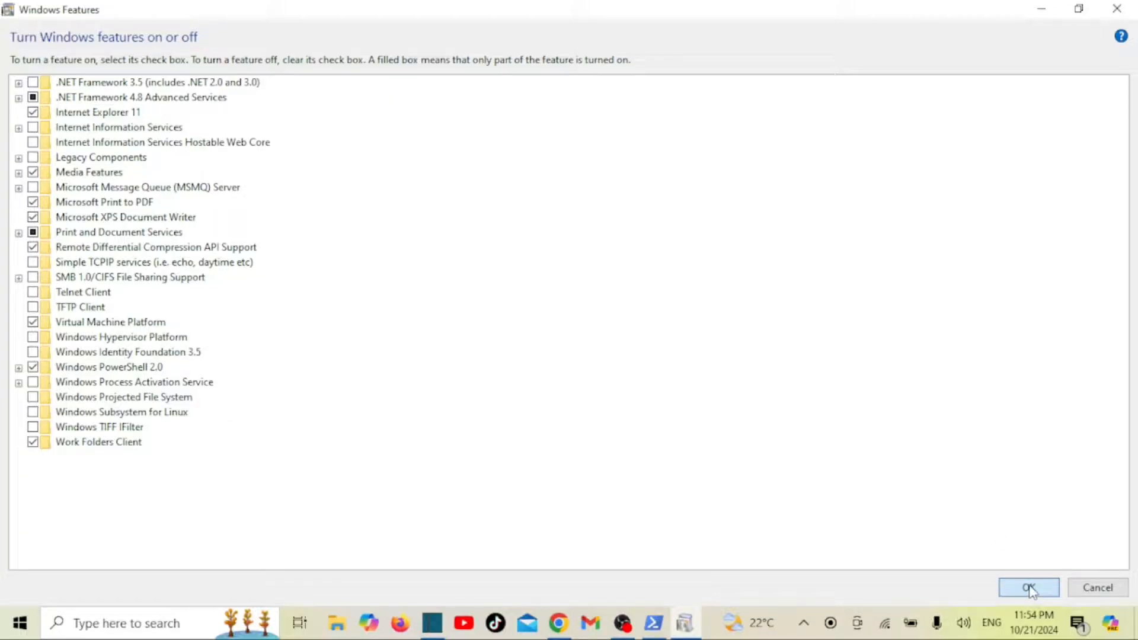
{"action": "left_click", "coordinate": [1028, 587]}
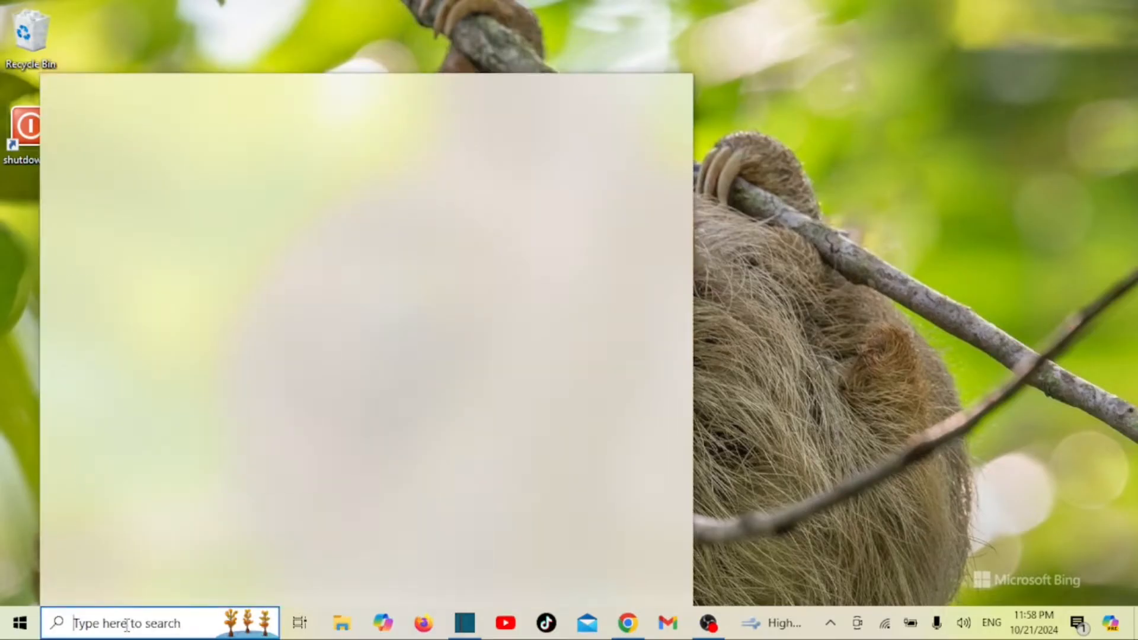
- Search 'pro' from the taskbar to open Settings' Apps & features page
{"action": "type", "text": "pro"}
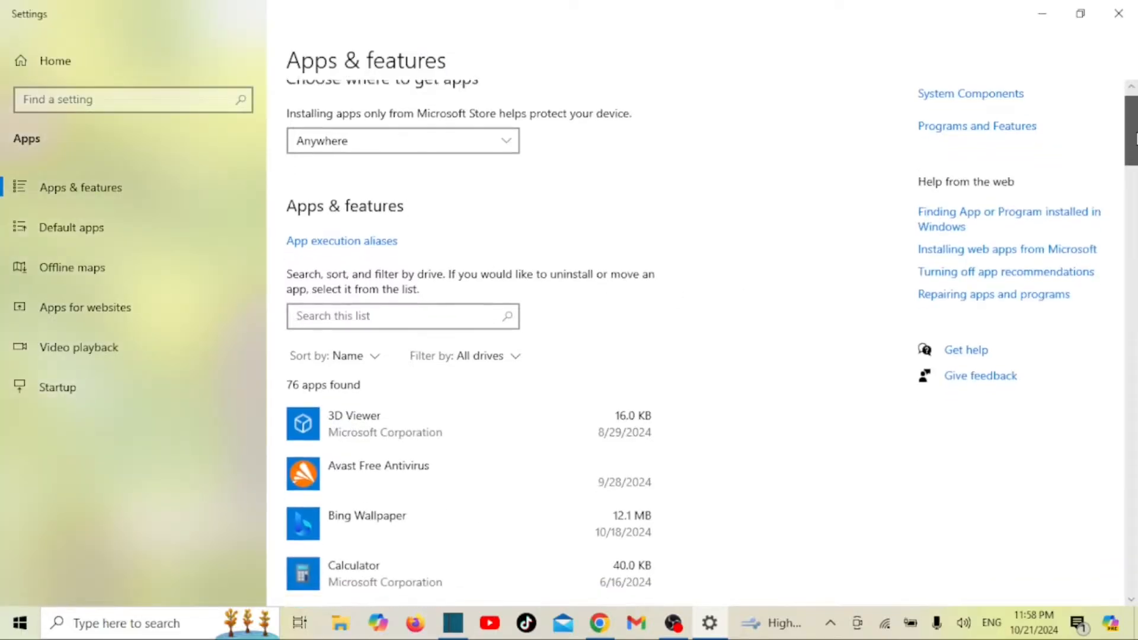
- Find Ubuntu 22.04.5 LTS in the apps list, choose Uninstall and confirm the removal
{"action": "scroll", "scroll_direction": "down", "scroll_amount": 3}
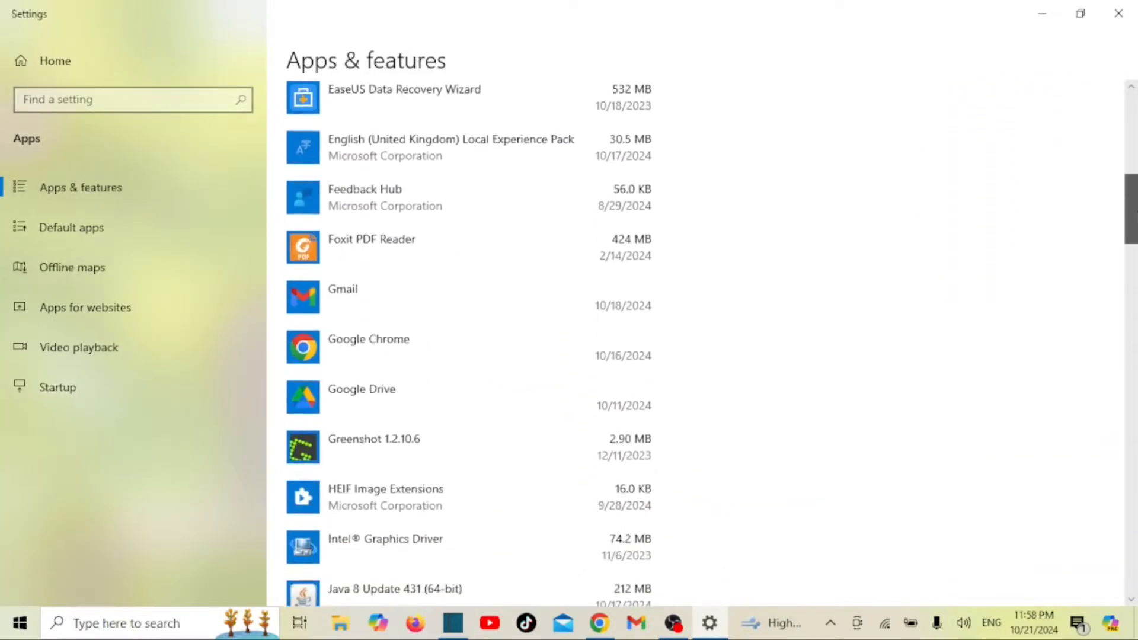
{"action": "scroll", "scroll_direction": "down", "scroll_amount": 3}
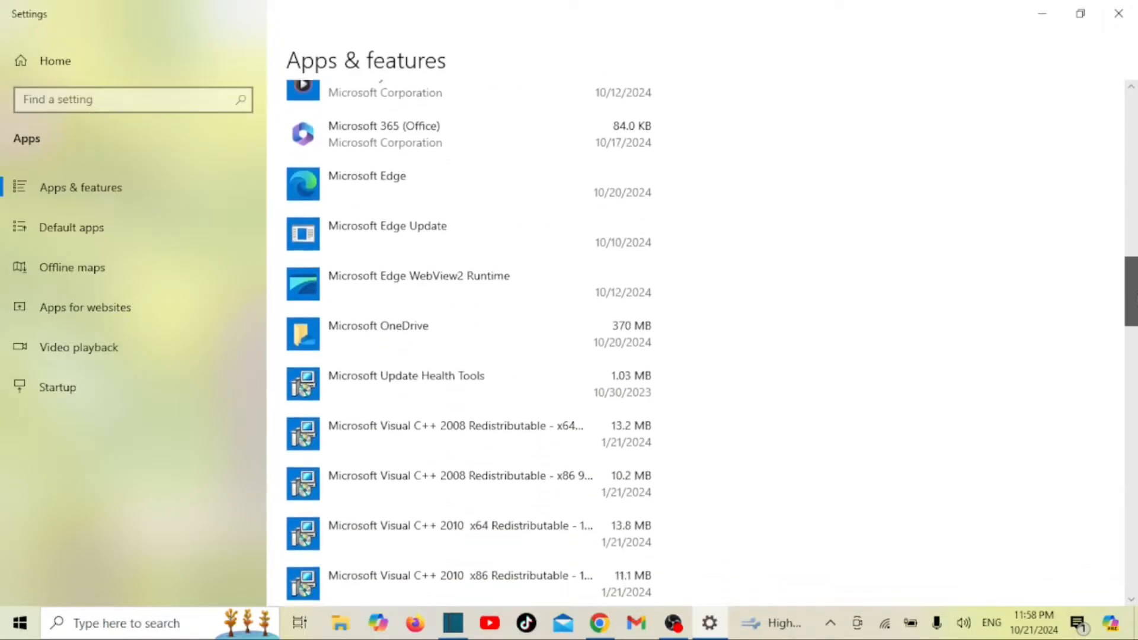
{"action": "scroll", "scroll_direction": "down", "scroll_amount": 3}
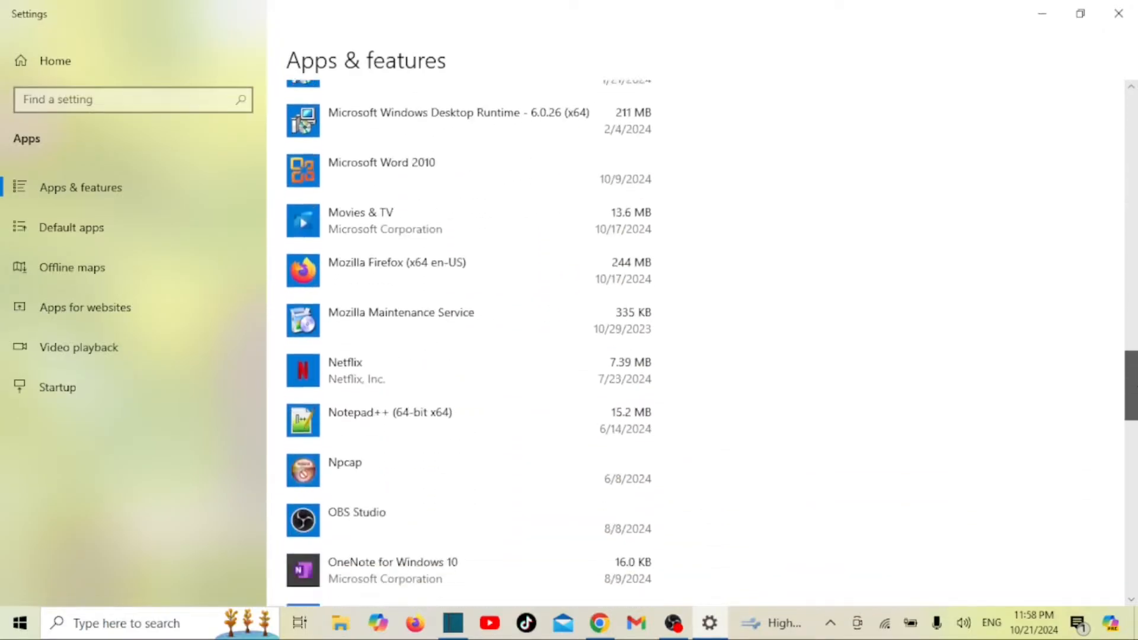
{"action": "scroll", "scroll_direction": "down", "scroll_amount": 3}
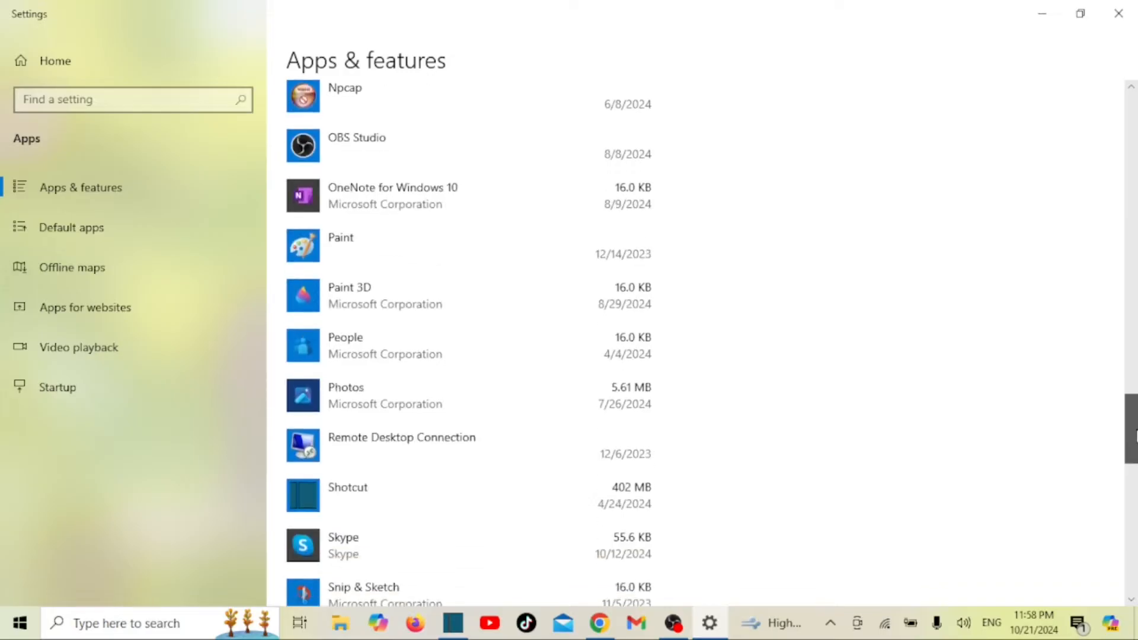
{"action": "scroll", "scroll_direction": "down", "scroll_amount": 3}
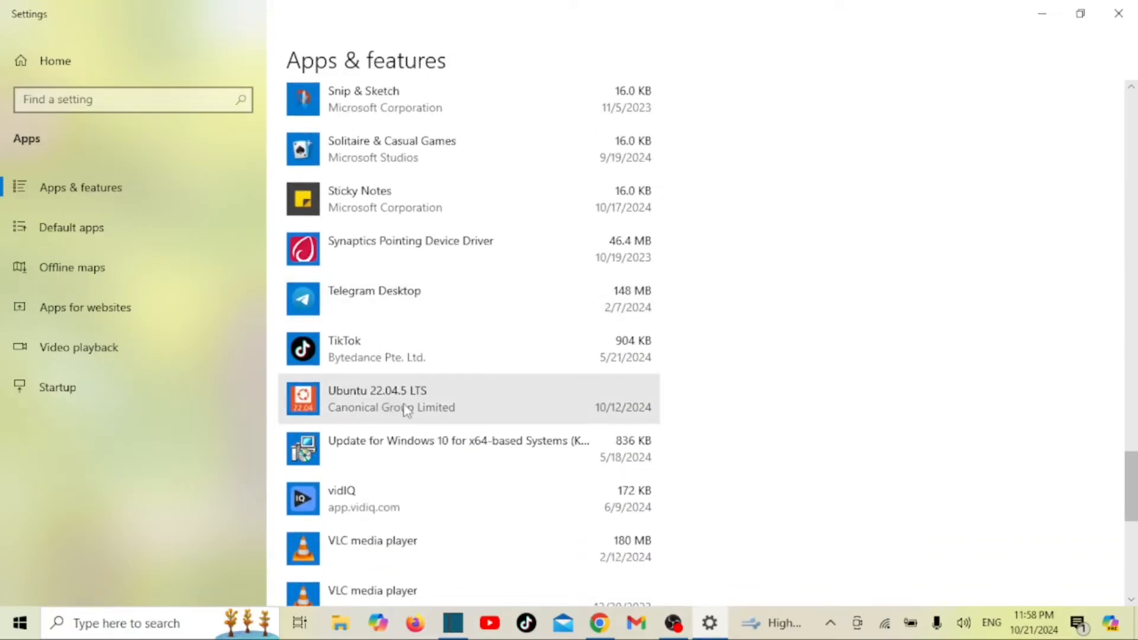
{"action": "left_click", "coordinate": [470, 399]}
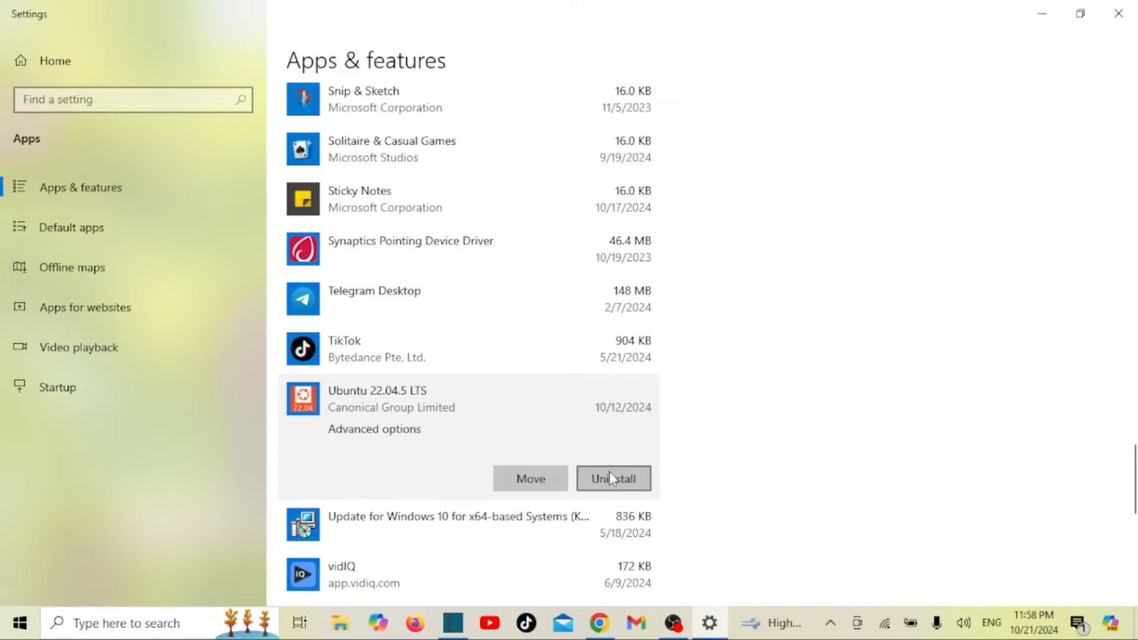
{"action": "left_click", "coordinate": [612, 478]}
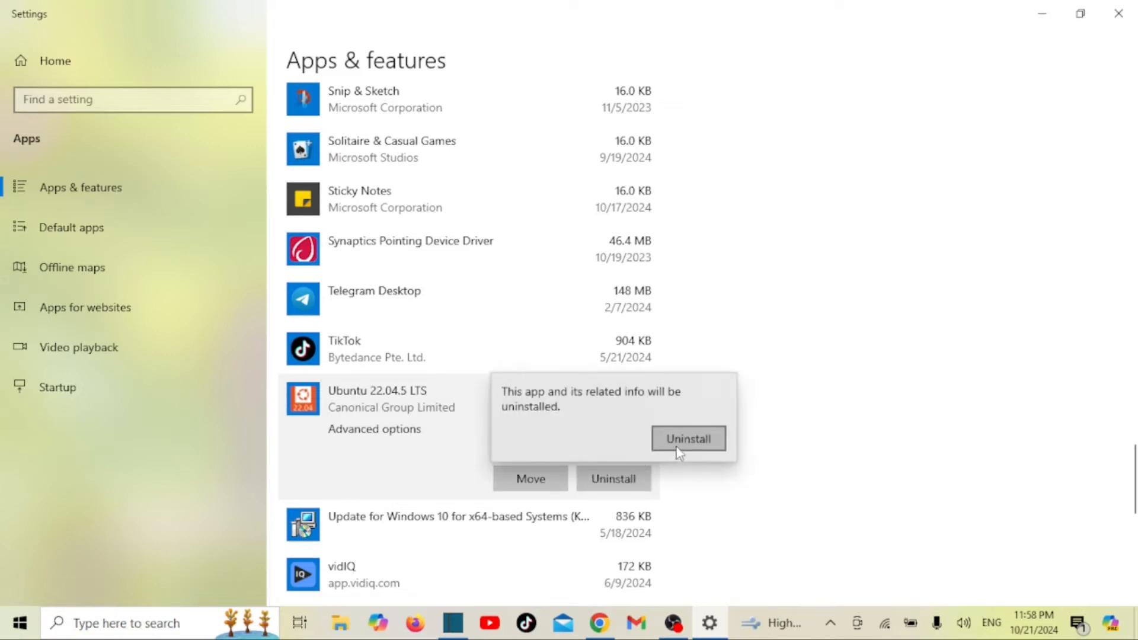
{"action": "left_click", "coordinate": [687, 438]}
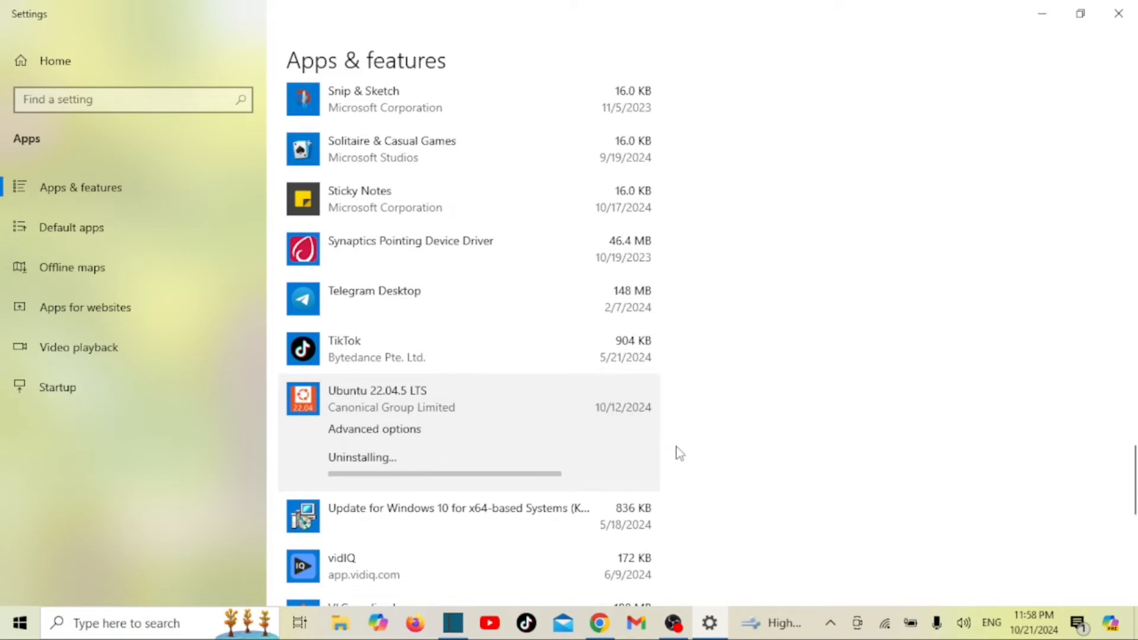